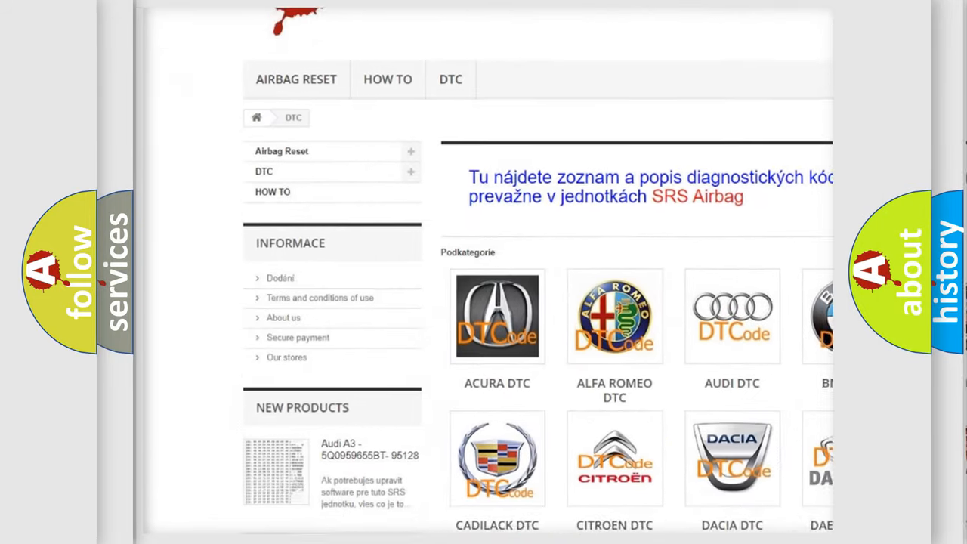
pyautogui.scroll(-3)
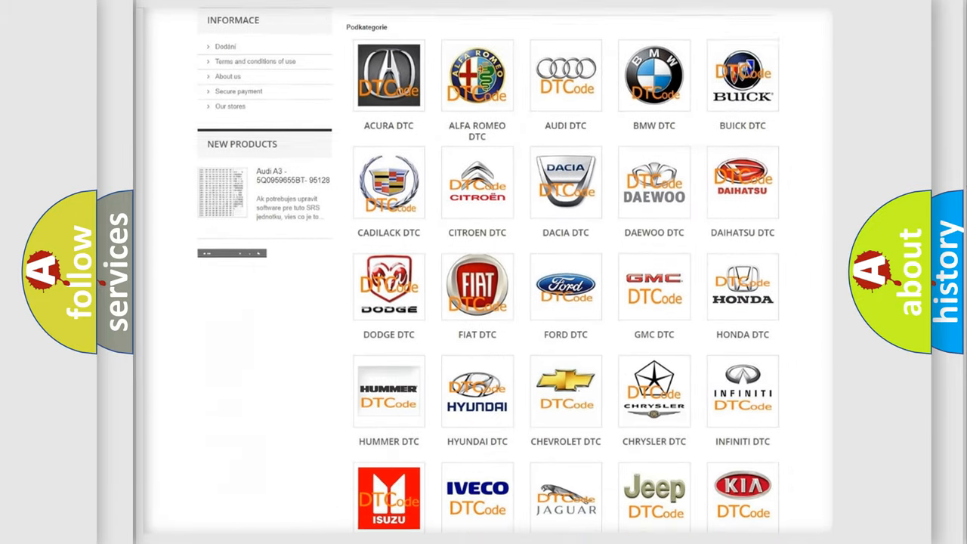
pyautogui.scroll(-3)
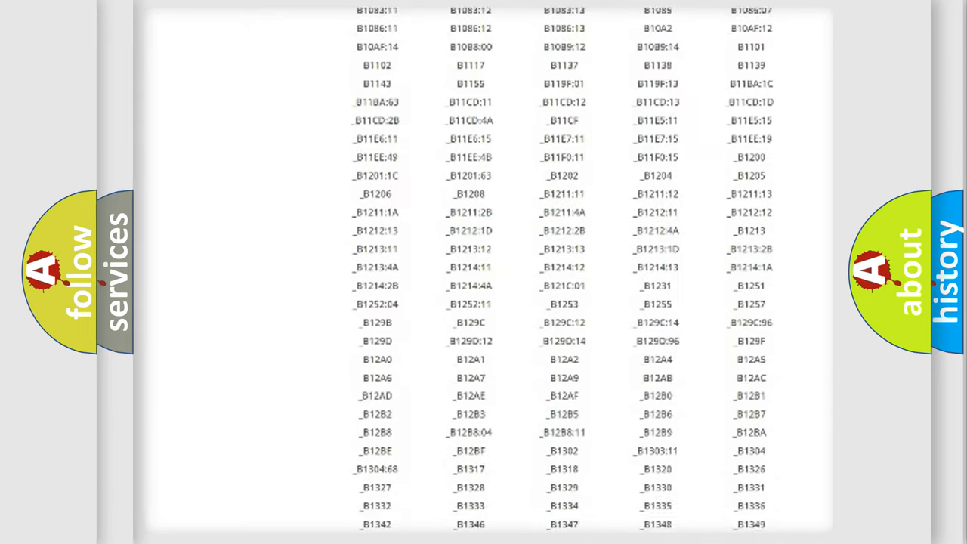
pyautogui.scroll(-3)
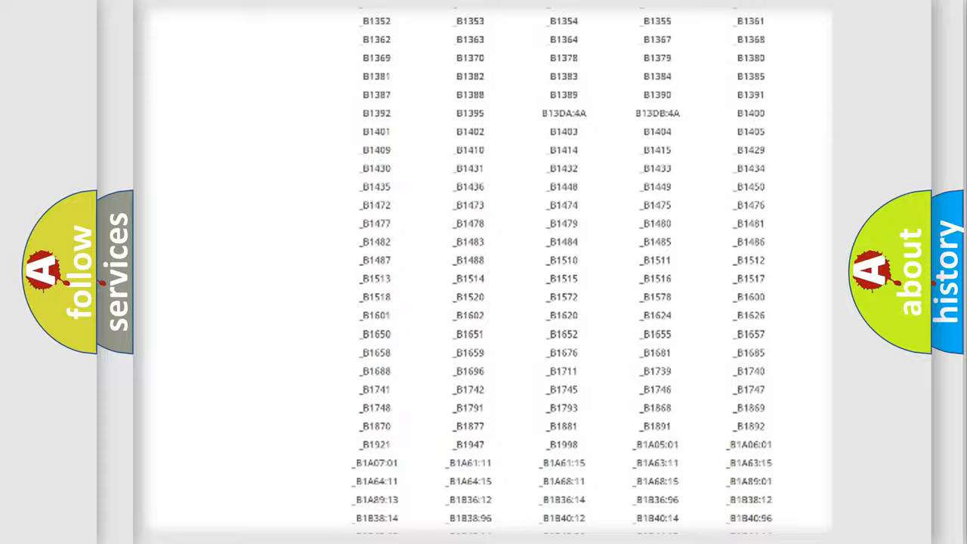